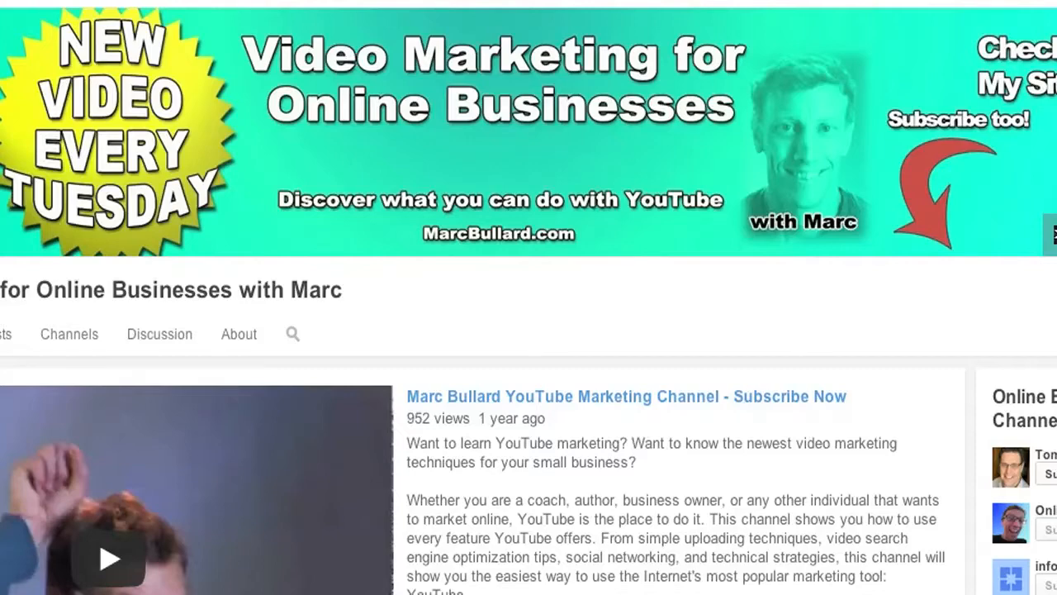
Step: Open Video Manager from the channel page to list all 304 uploaded videos
scroll("up", 3)
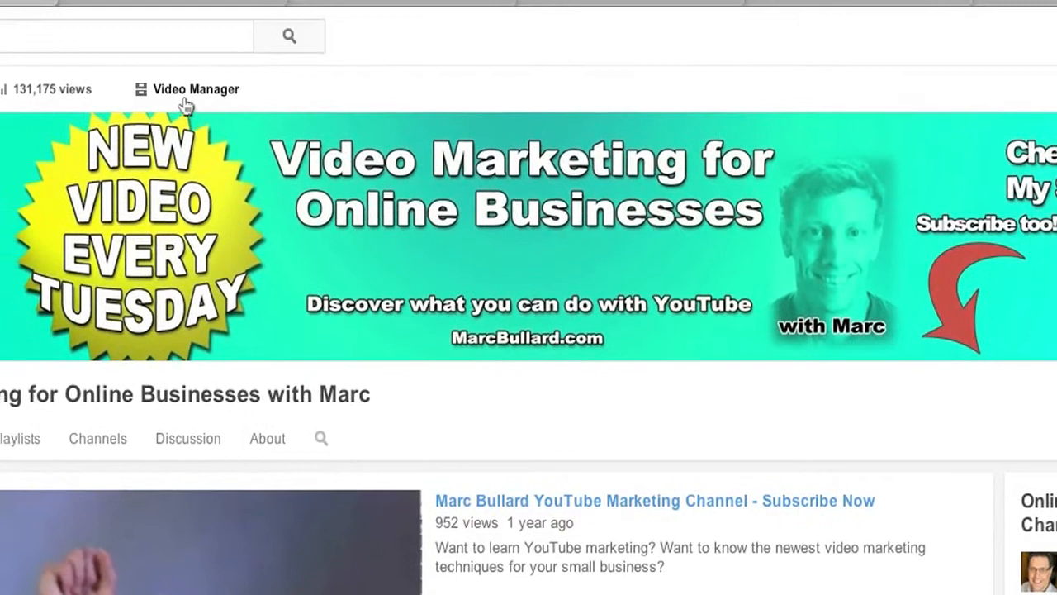
left_click(195, 89)
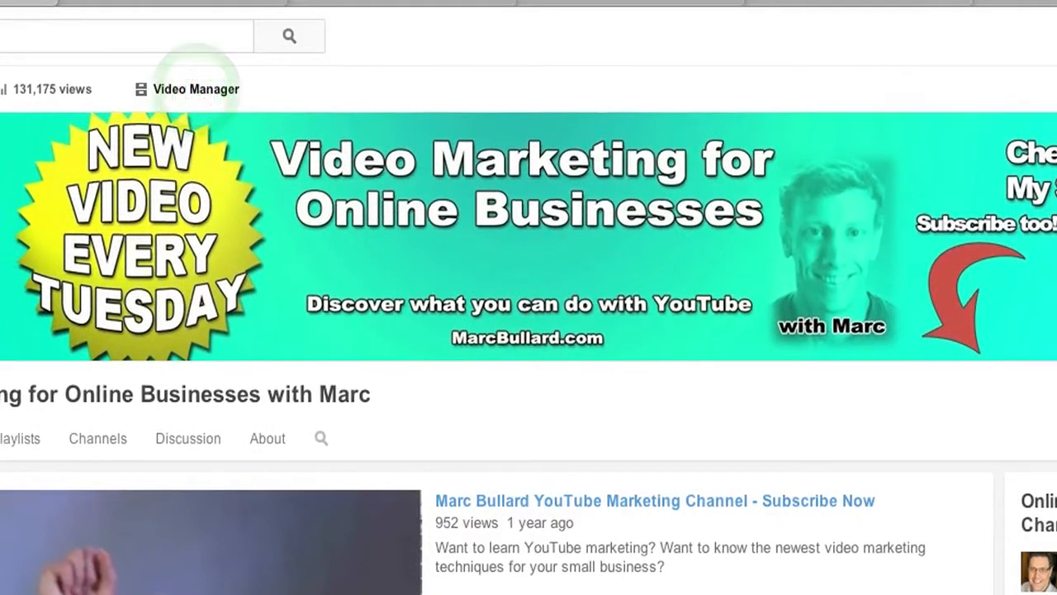
left_click(196, 89)
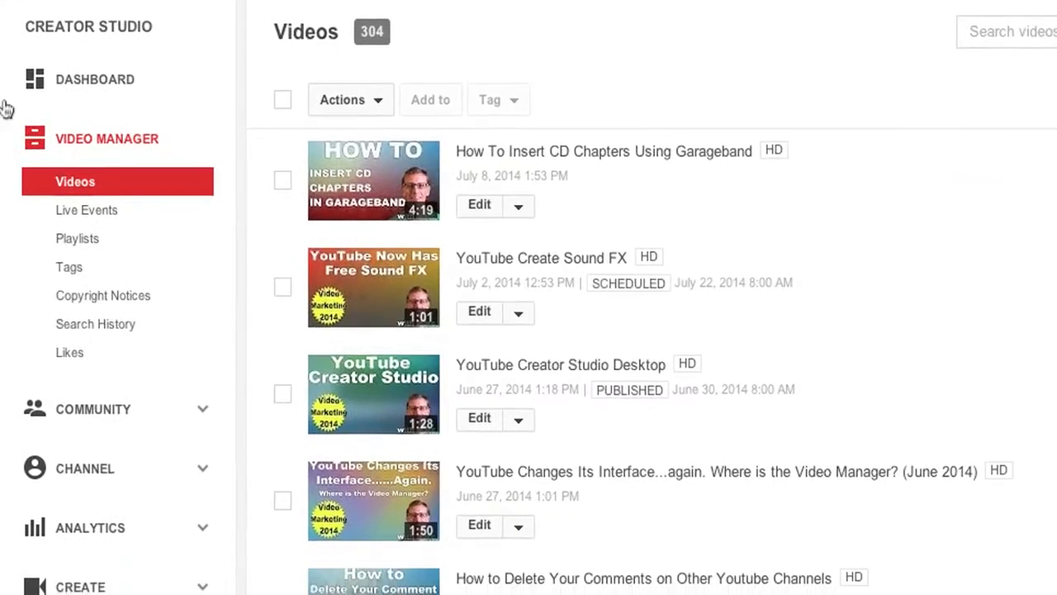
mouse_move(77, 238)
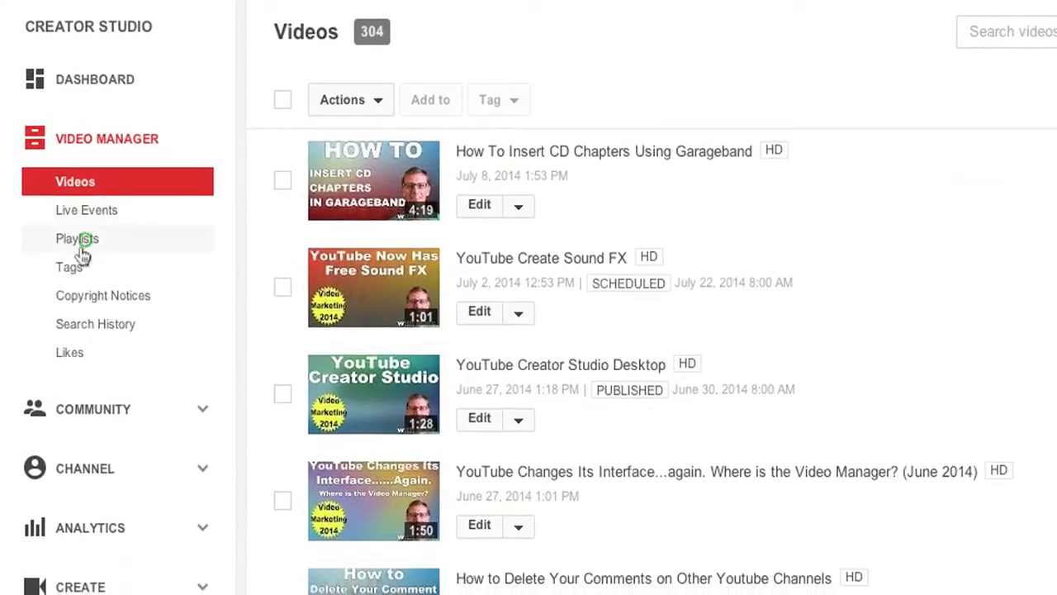
Step: Show the channel's 19 playlists and scroll to the How to Use Garageband playlist
left_click(76, 237)
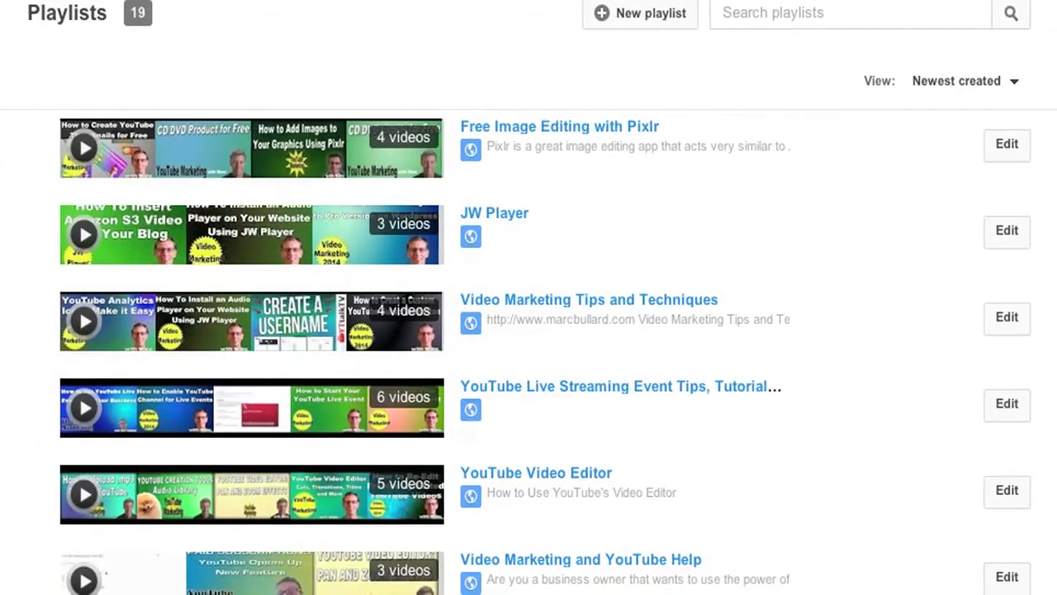
scroll("down", 3)
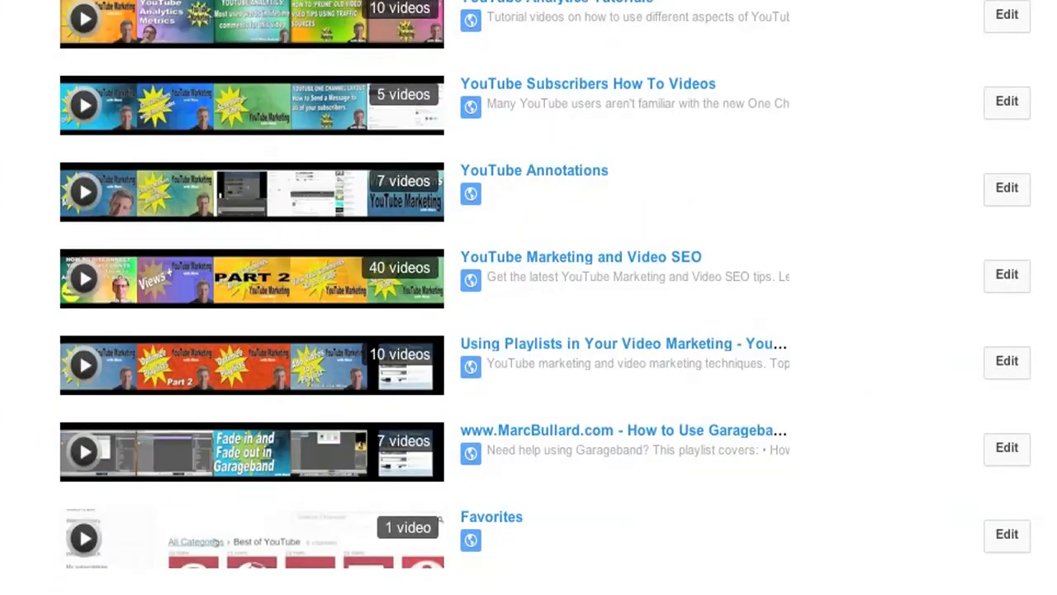
mouse_move(579, 437)
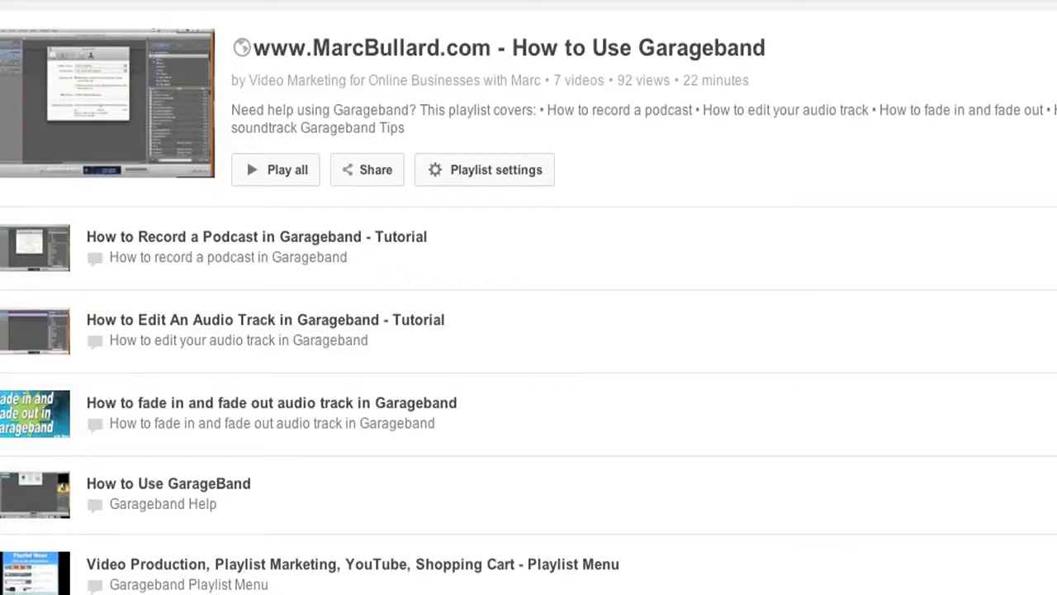
mouse_move(122, 65)
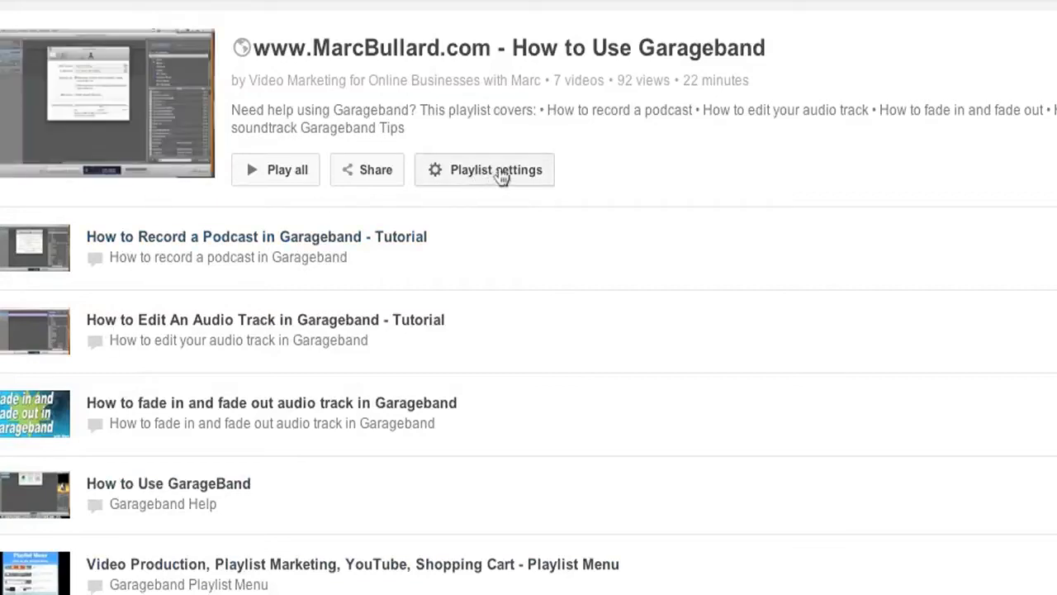
Step: Open the Garageband playlist's settings, check the ordering options, and keep Manual ordering
left_click(496, 170)
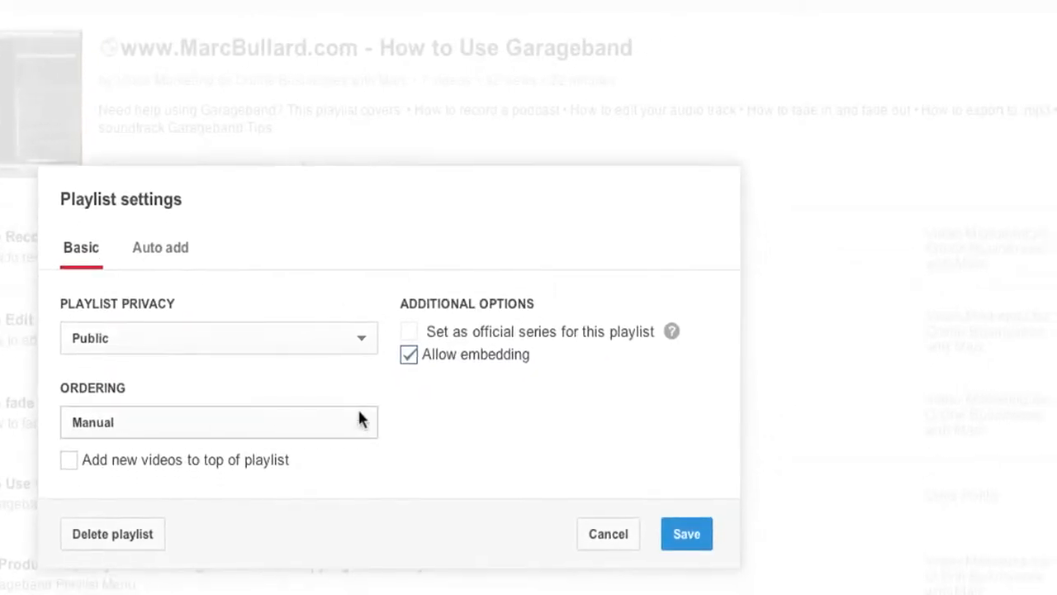
left_click(218, 422)
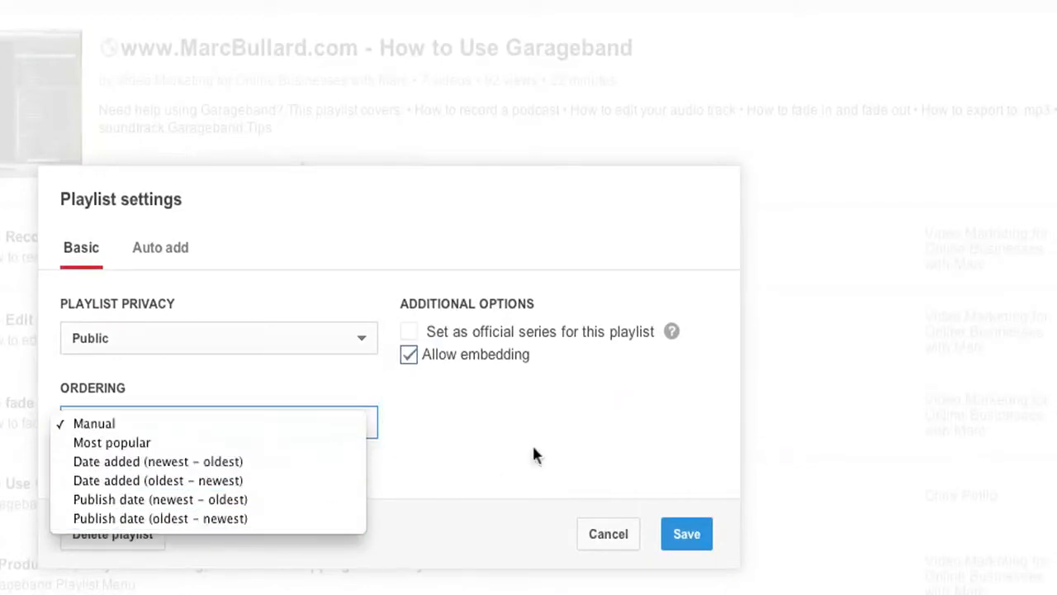
left_click(93, 423)
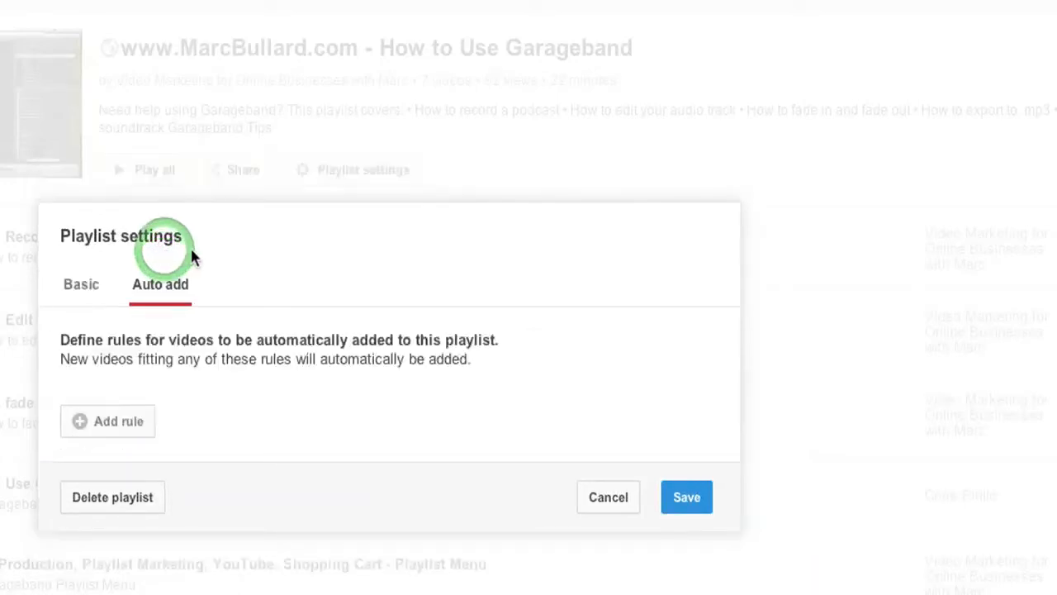
mouse_move(123, 346)
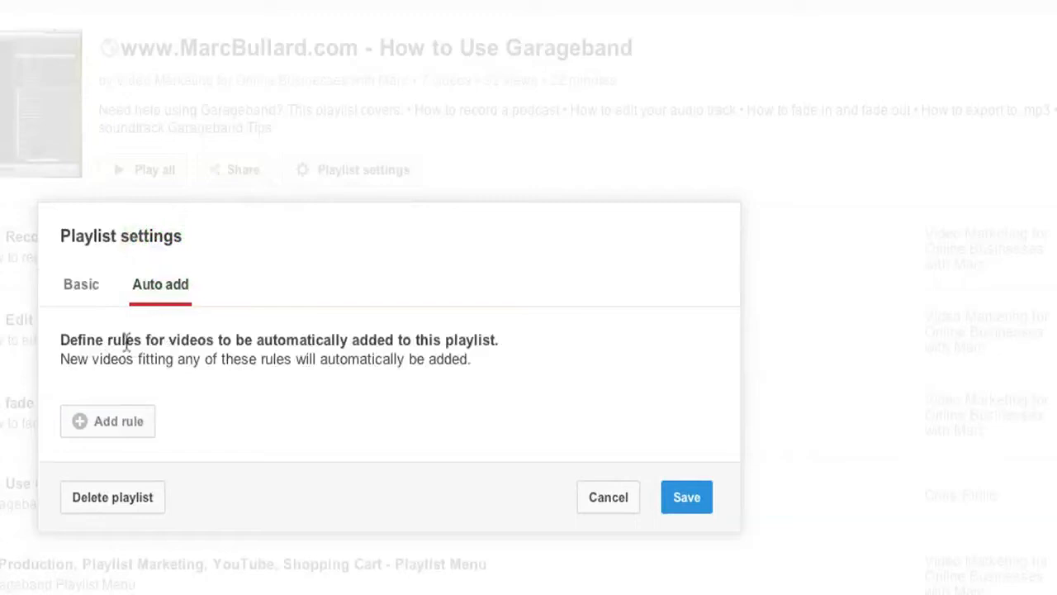
mouse_move(522, 250)
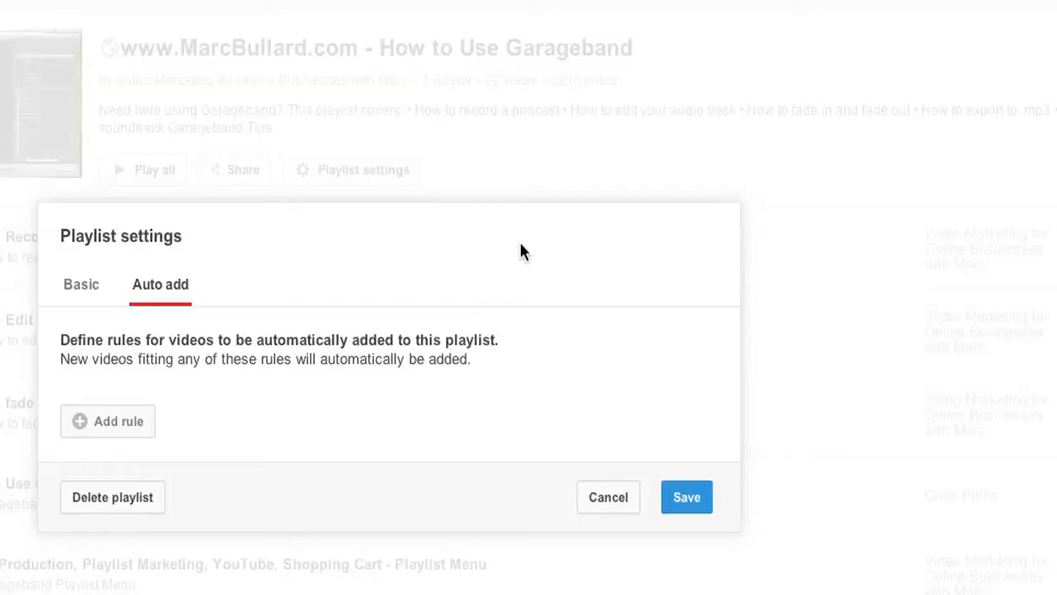
mouse_move(216, 8)
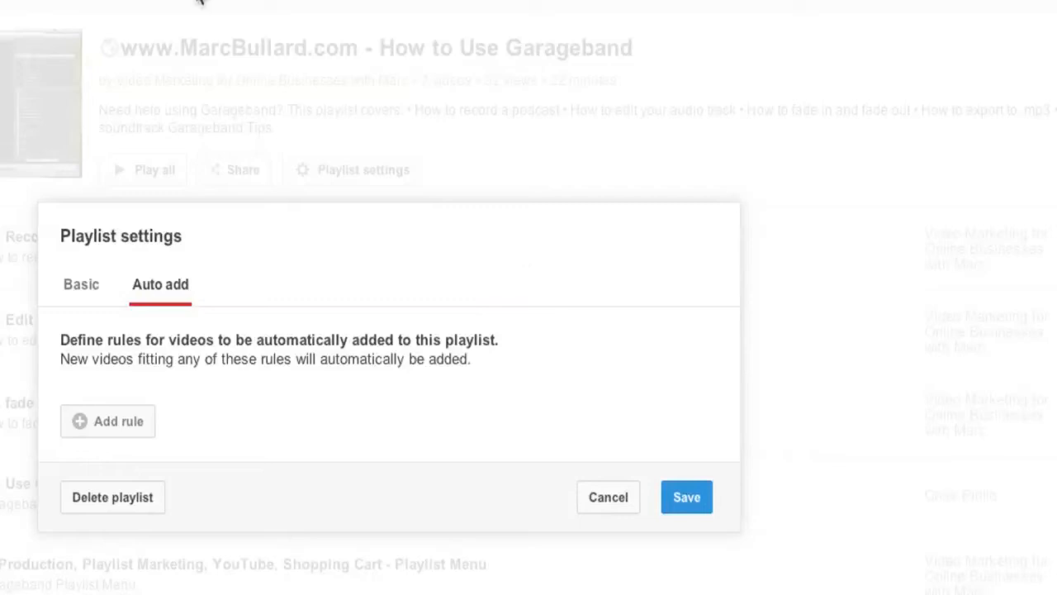
Step: Add a blank 'Title contains' auto-add rule on the Auto add tab
left_click(108, 421)
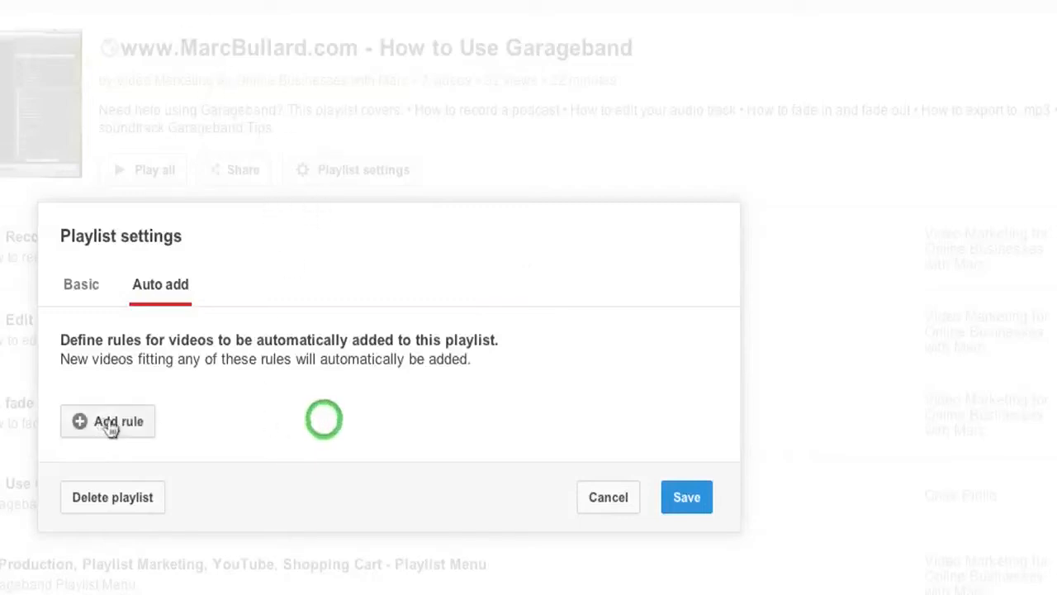
left_click(108, 421)
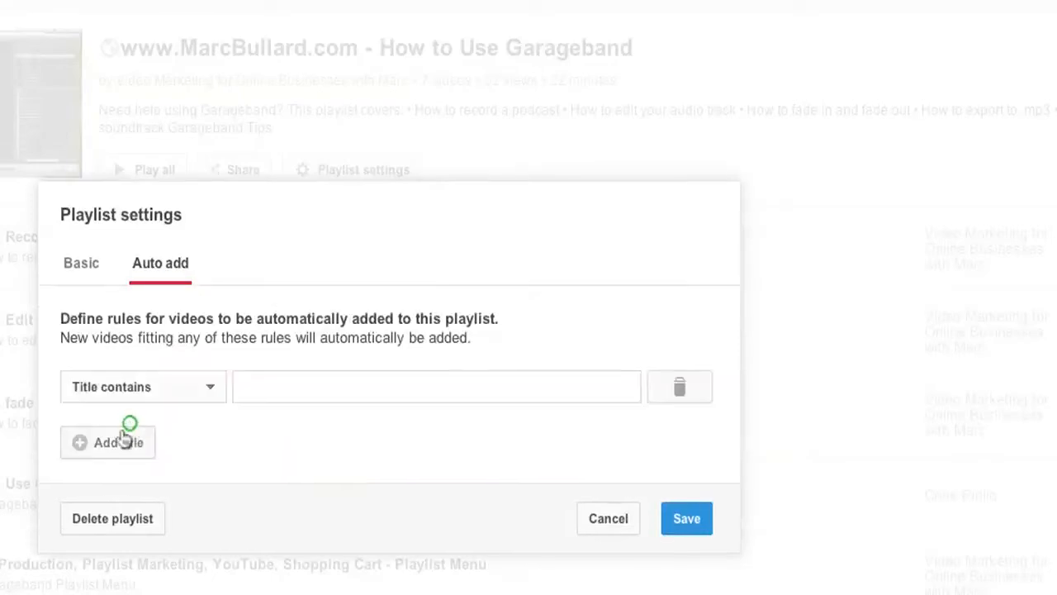
mouse_move(283, 213)
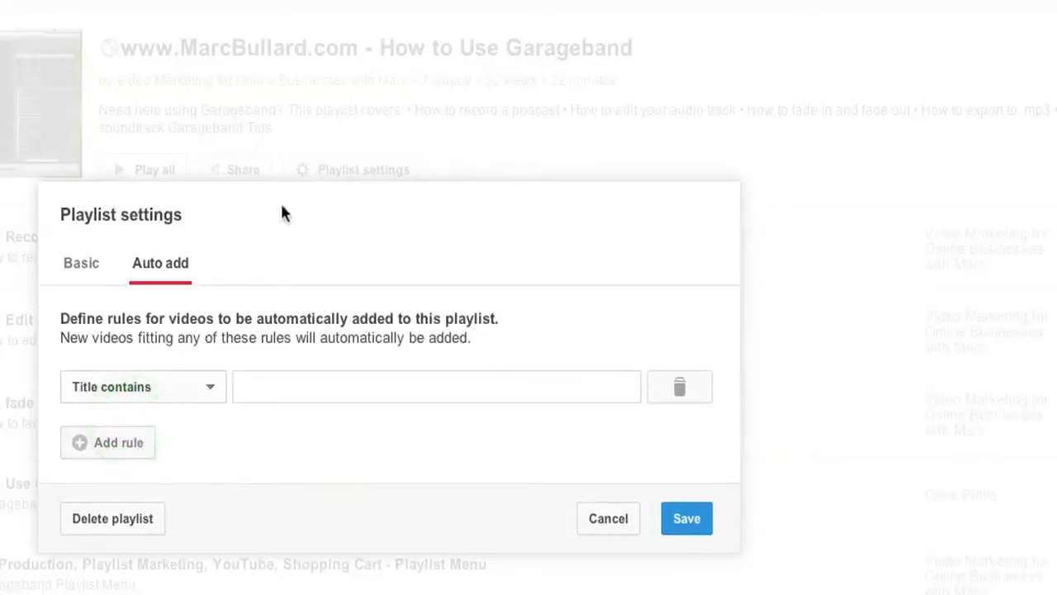
Step: Enter 'Garageband' as the keyword for the Title contains rule
left_click(142, 386)
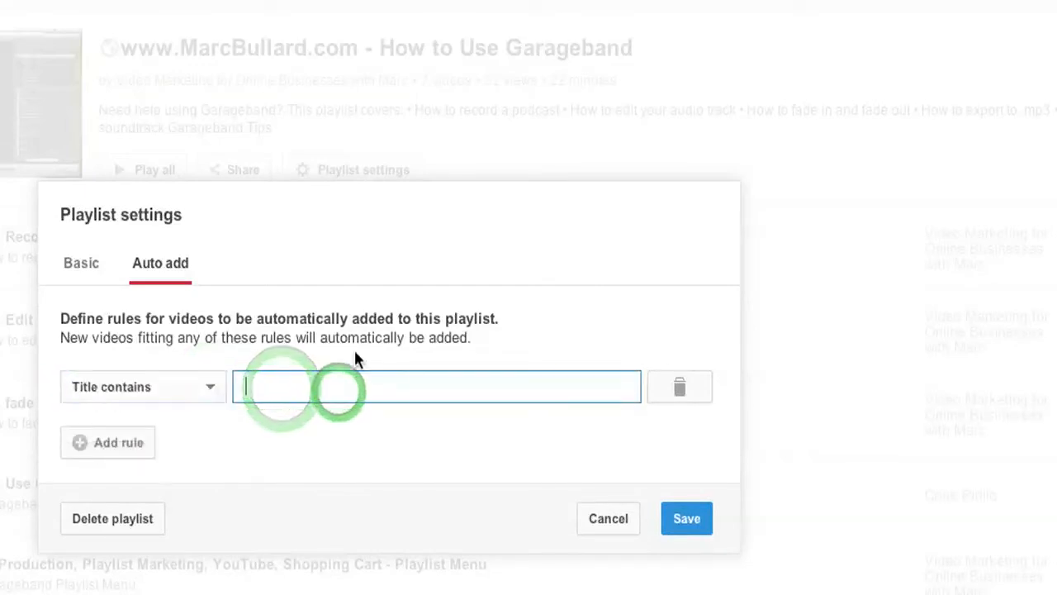
type("Ga")
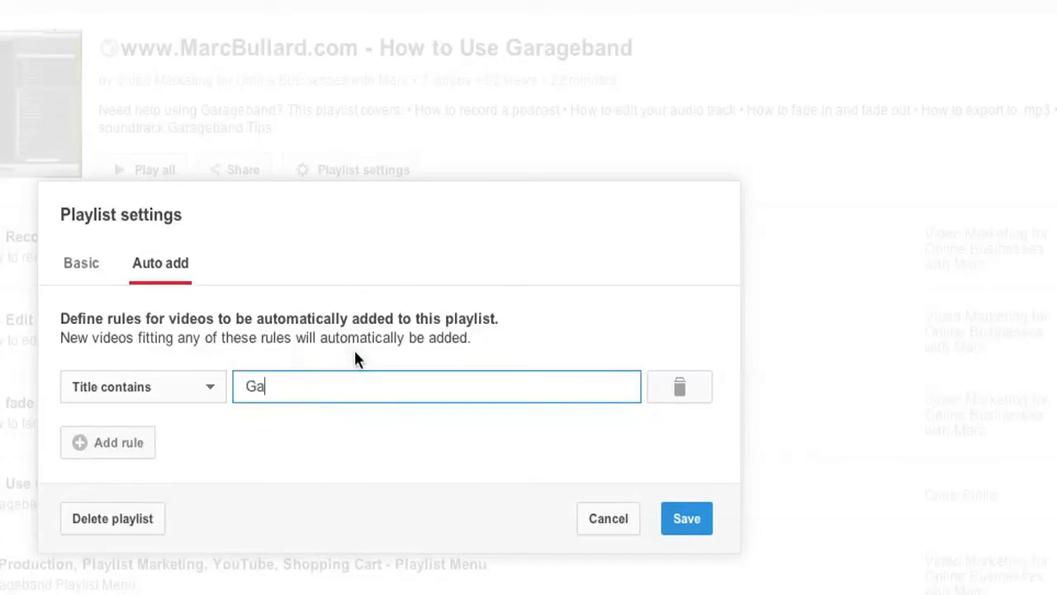
type("rageband")
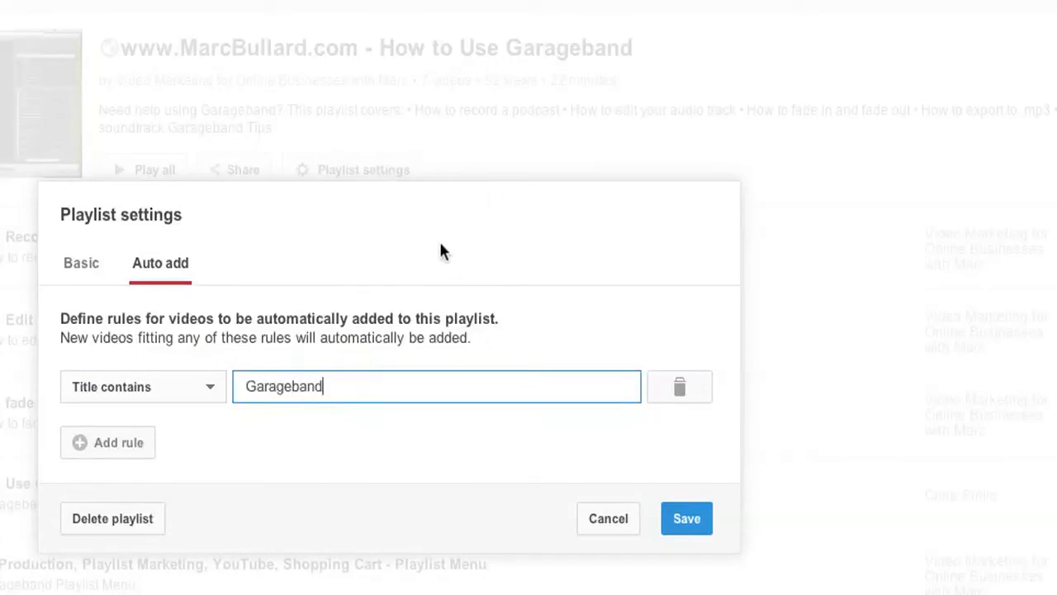
mouse_move(210, 479)
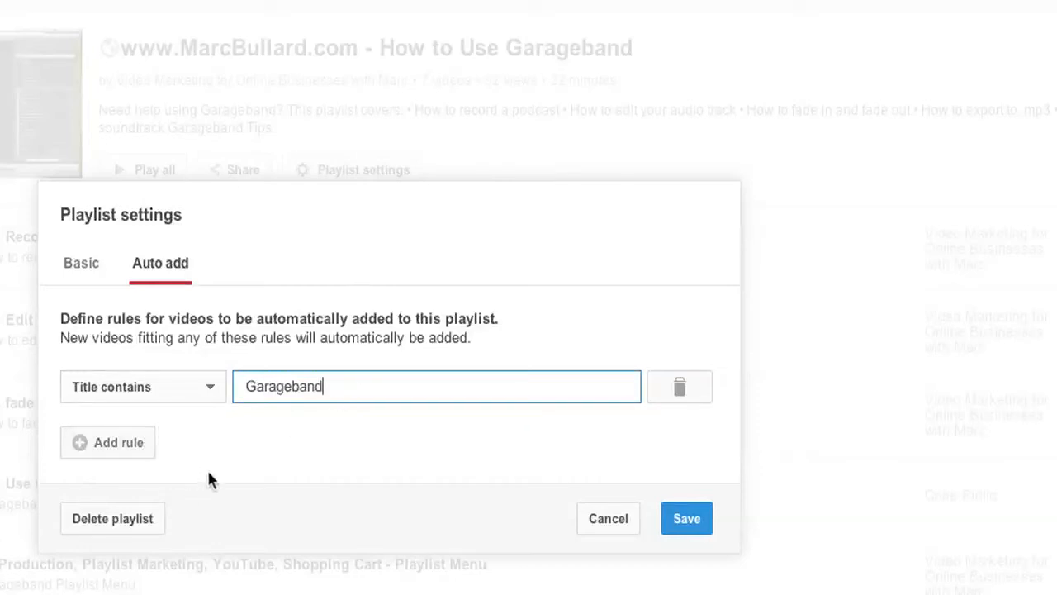
mouse_move(254, 492)
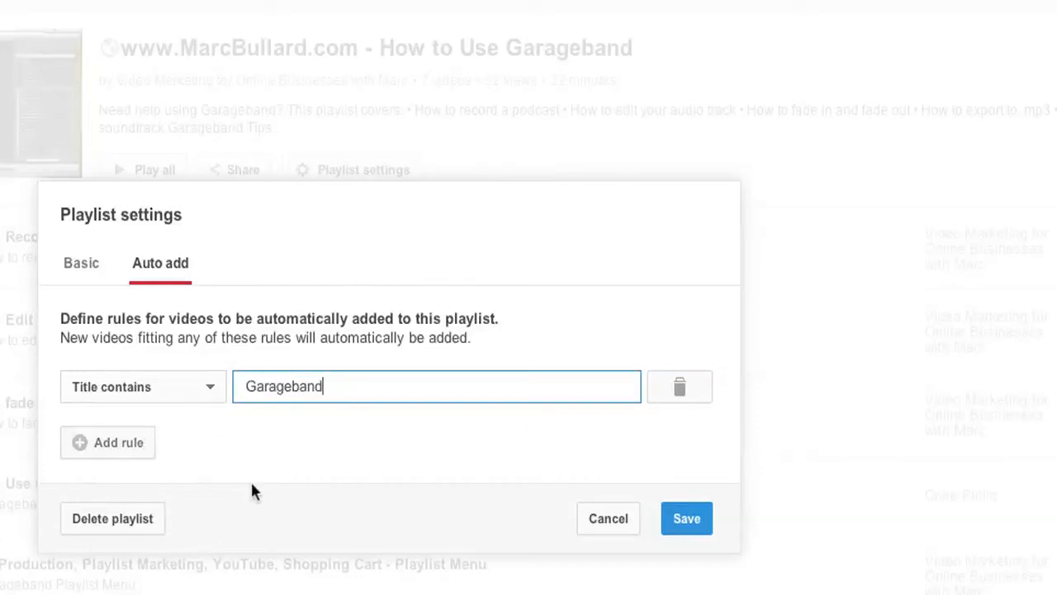
Step: Change the rule type from 'Title contains' to 'Description contains'
left_click(142, 387)
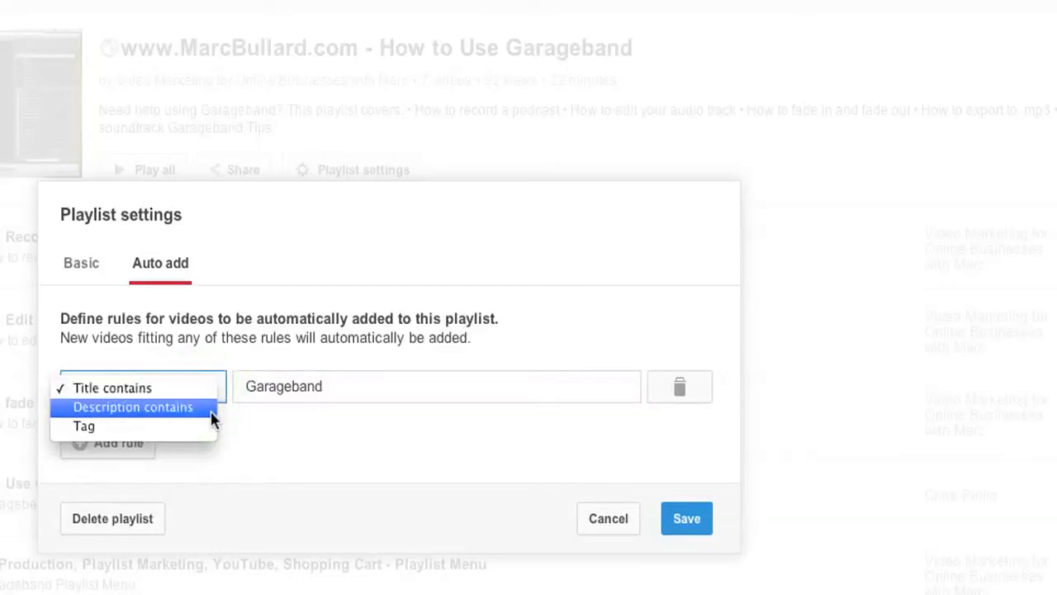
left_click(133, 408)
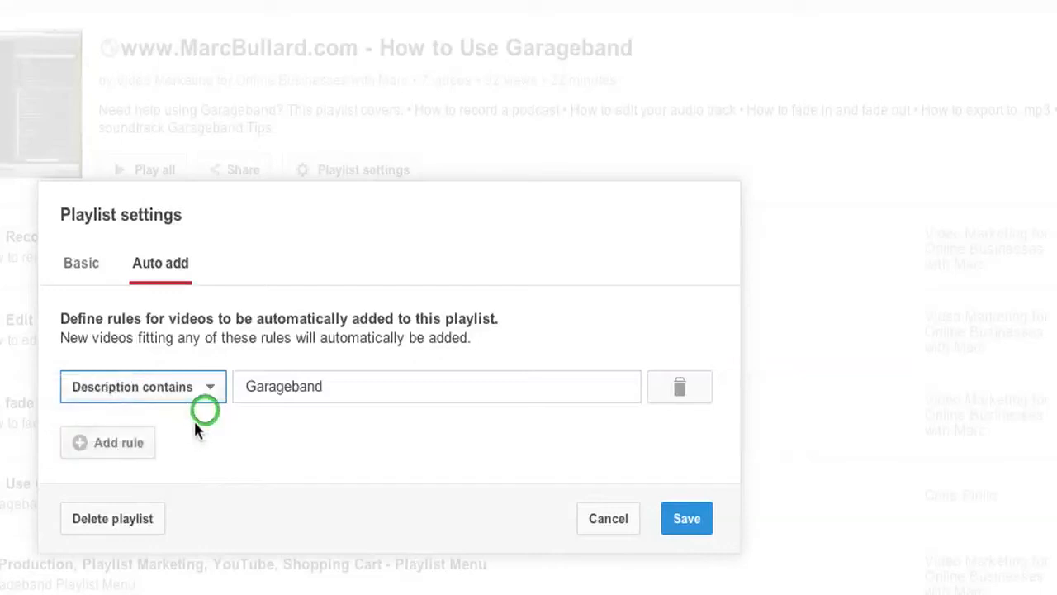
left_click(142, 387)
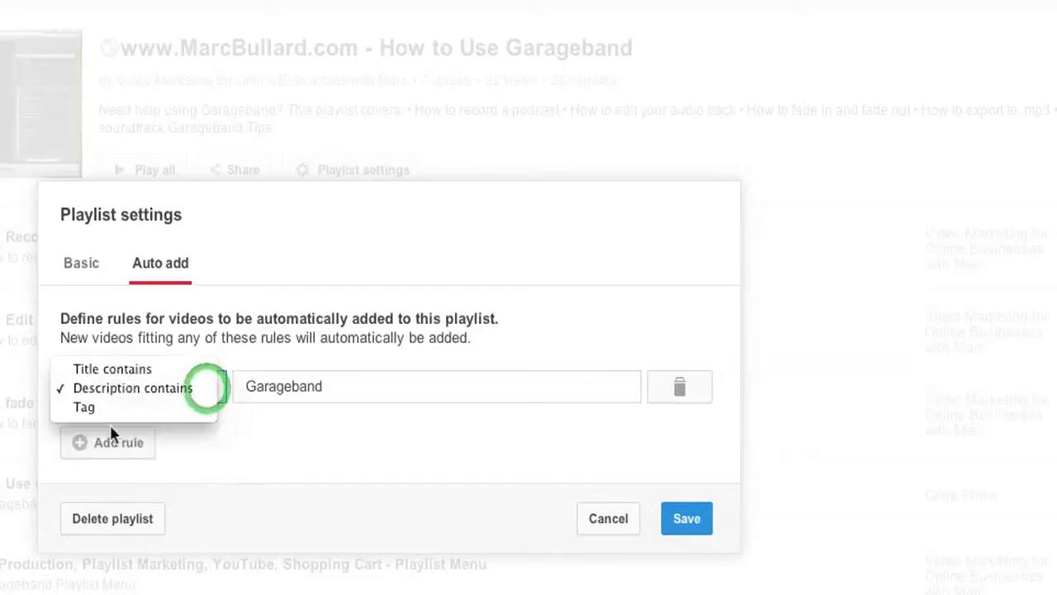
mouse_move(83, 406)
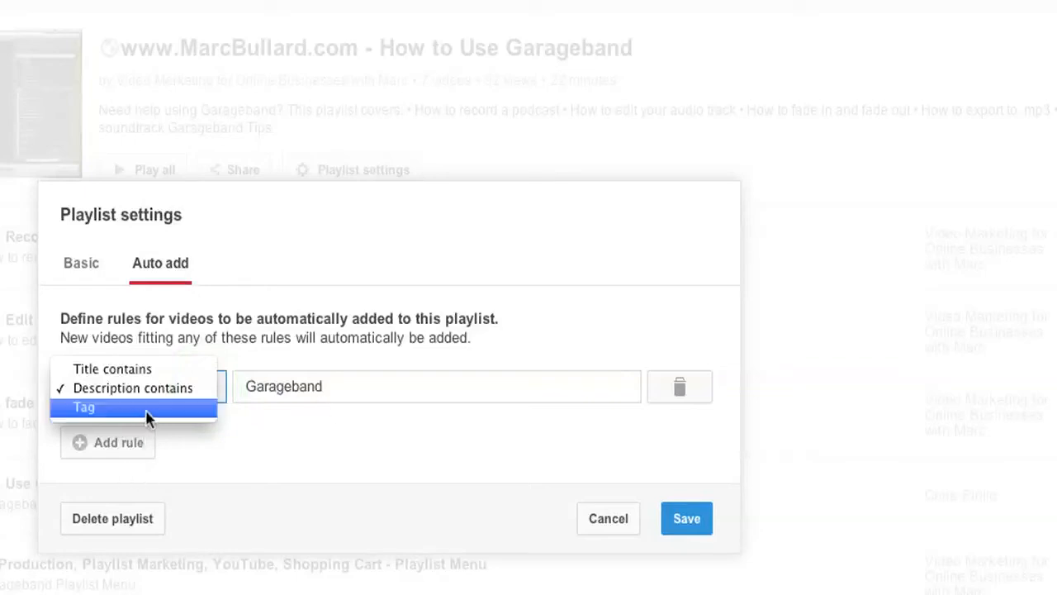
mouse_move(173, 388)
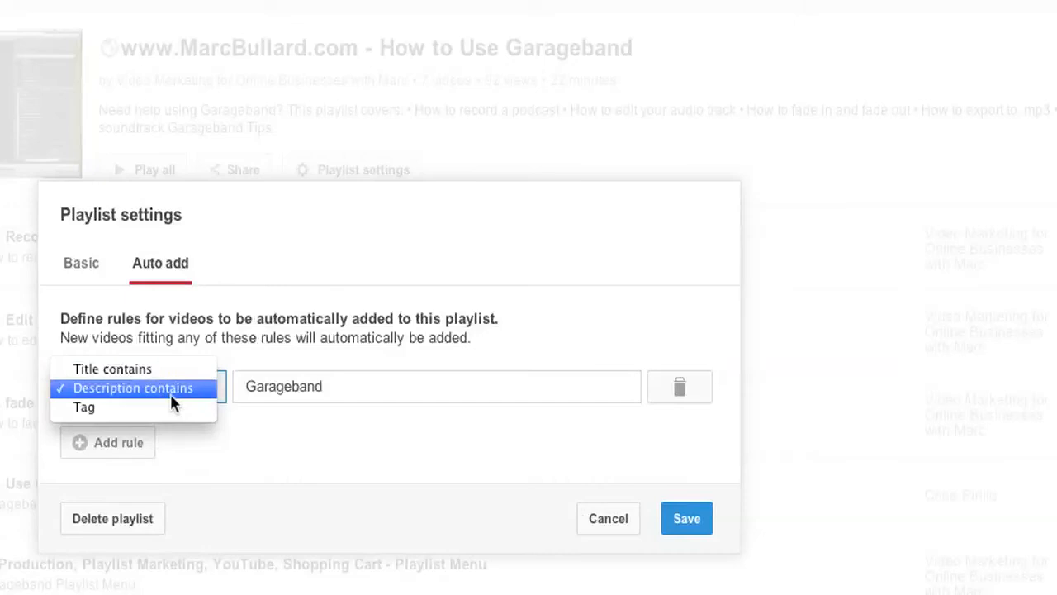
left_click(132, 387)
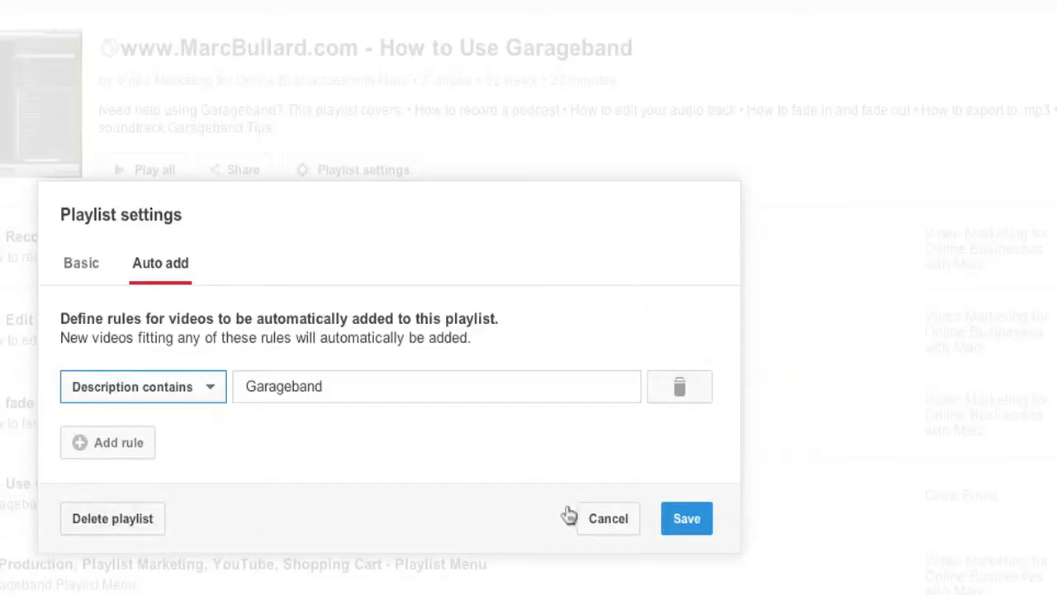
Step: Save the rule, opt in the 3 recent matching videos, and confirm with Done
left_click(686, 517)
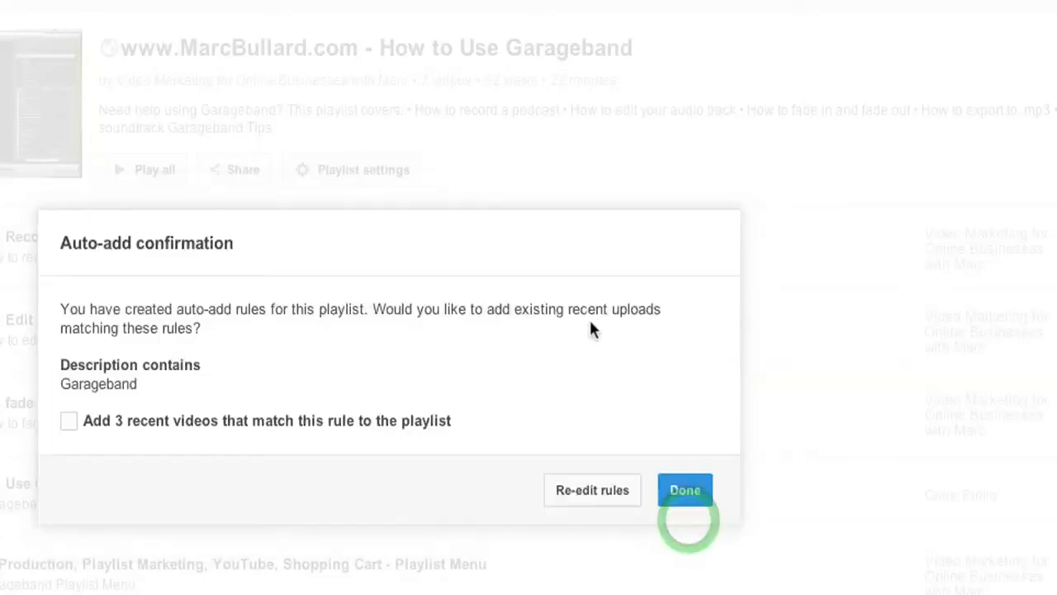
mouse_move(346, 248)
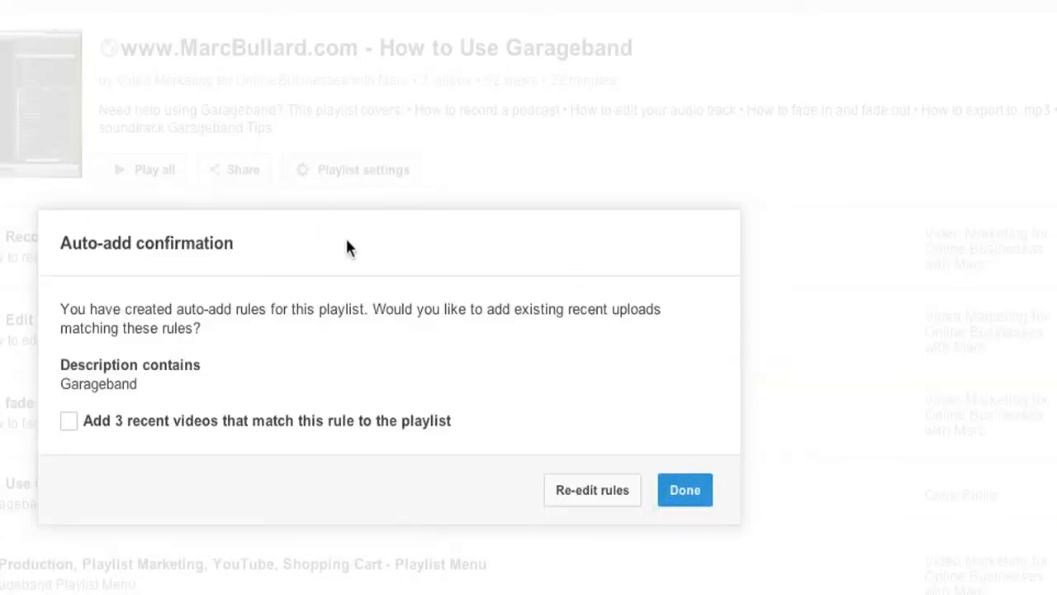
mouse_move(270, 349)
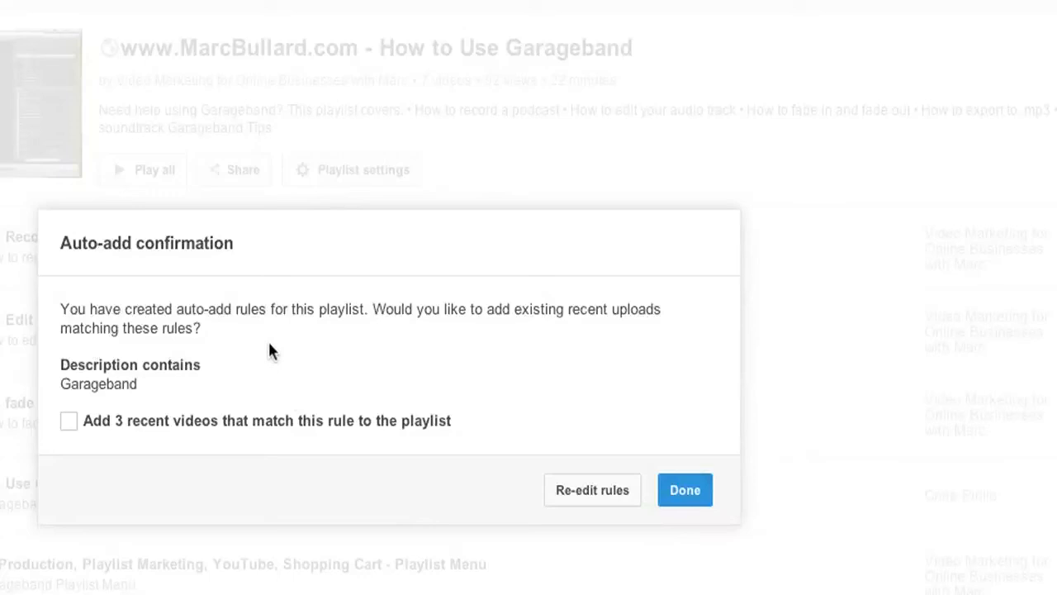
mouse_move(498, 358)
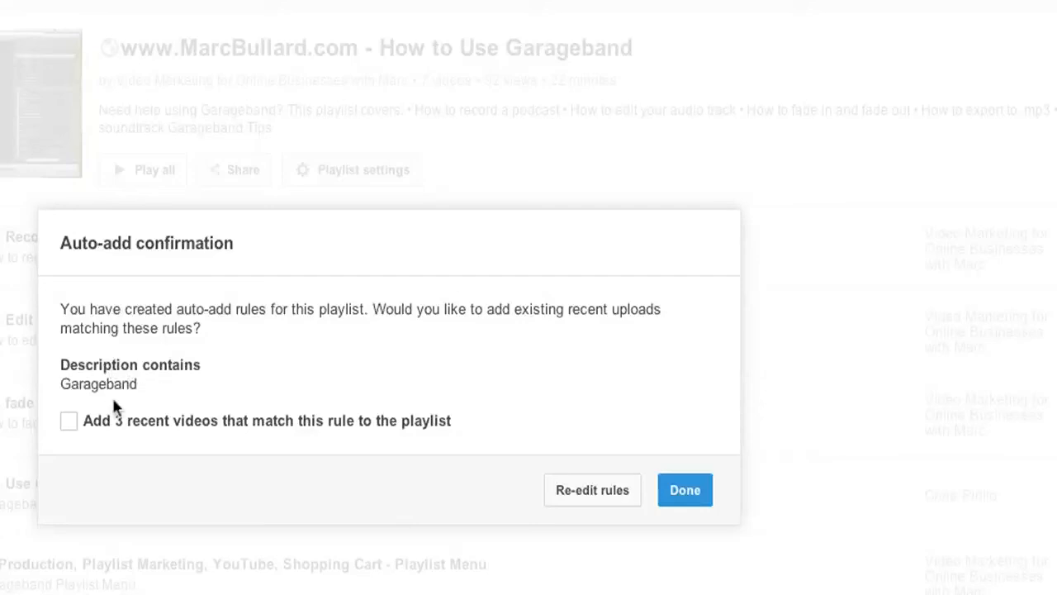
mouse_move(203, 454)
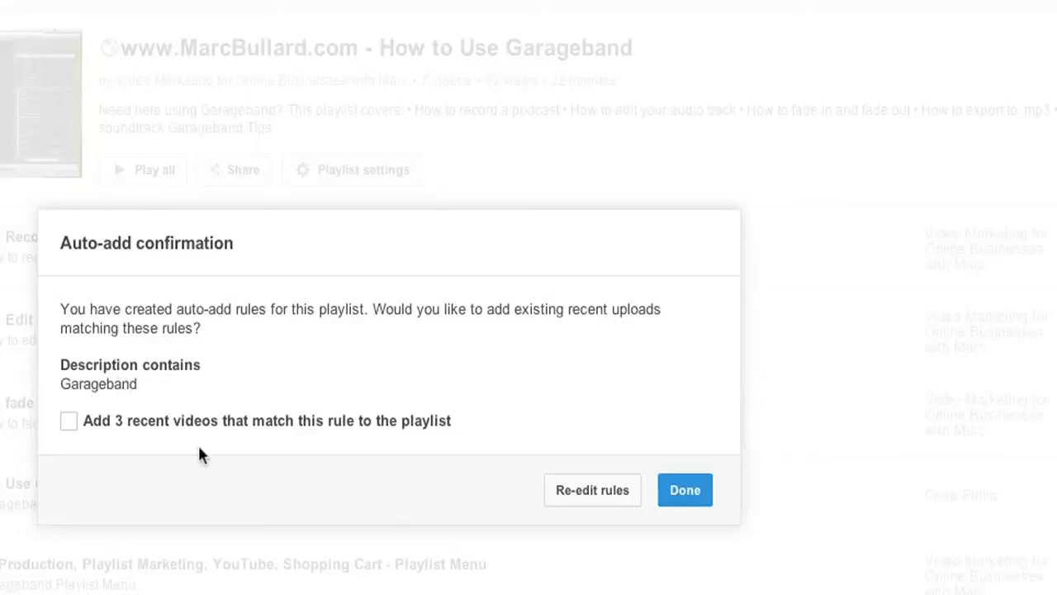
left_click(70, 422)
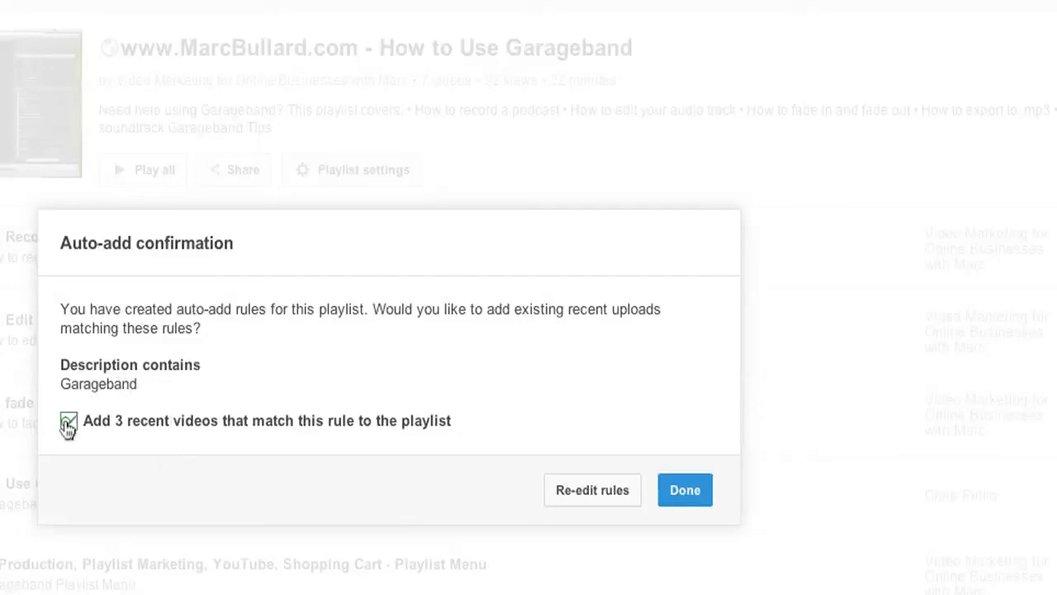
mouse_move(667, 504)
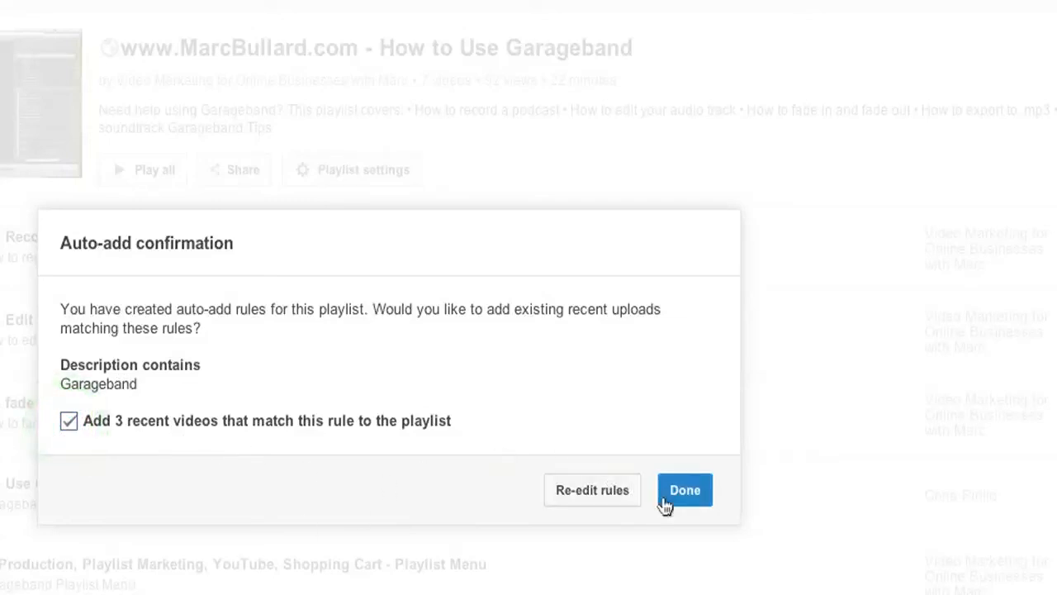
left_click(686, 489)
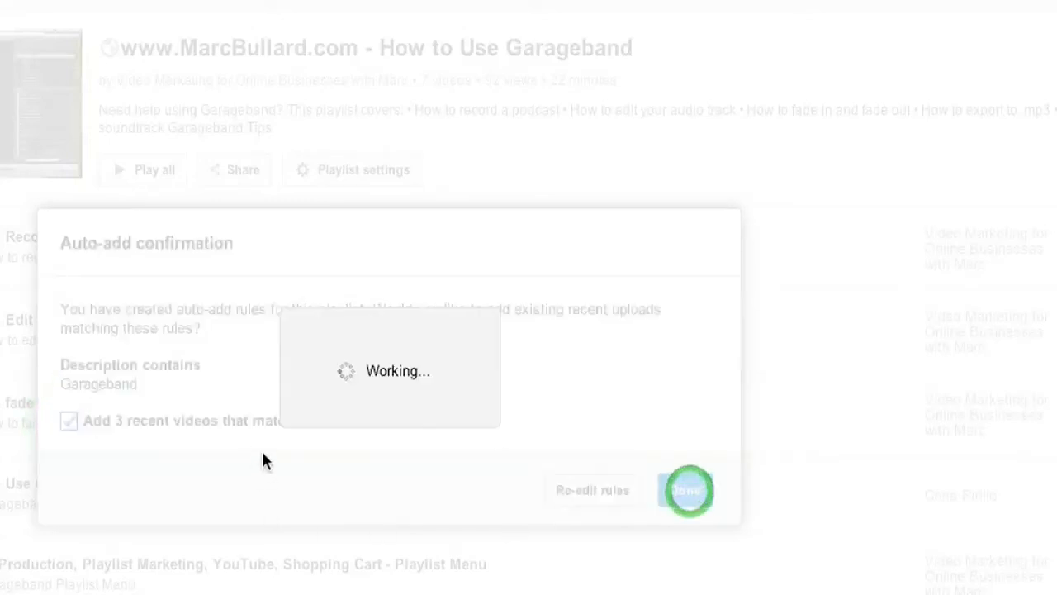
Step: Scroll through the 10-video Garageband playlist to check the newly added uploads
left_click(688, 488)
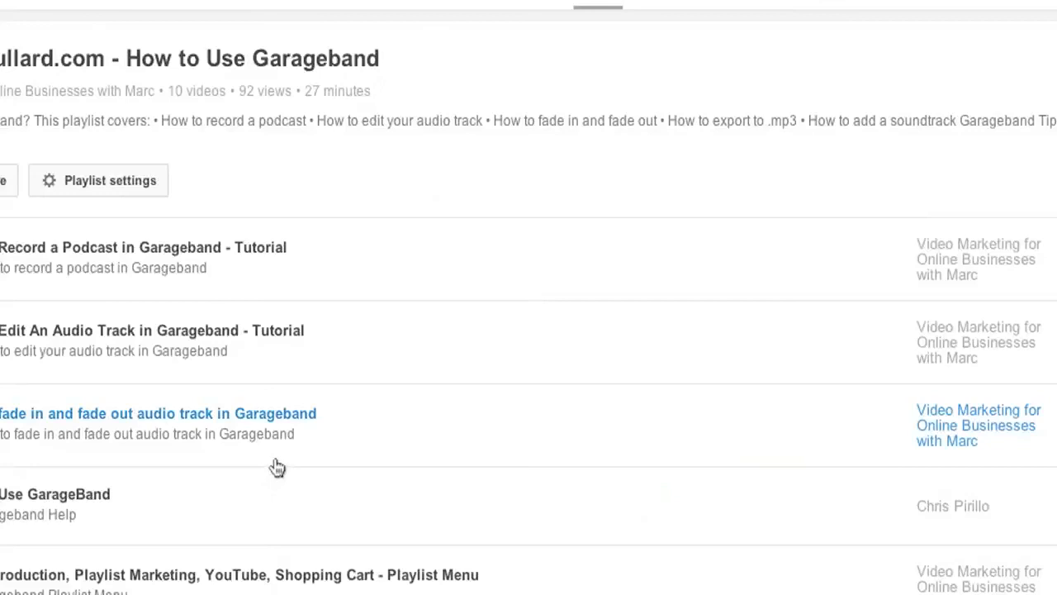
scroll("down", 3)
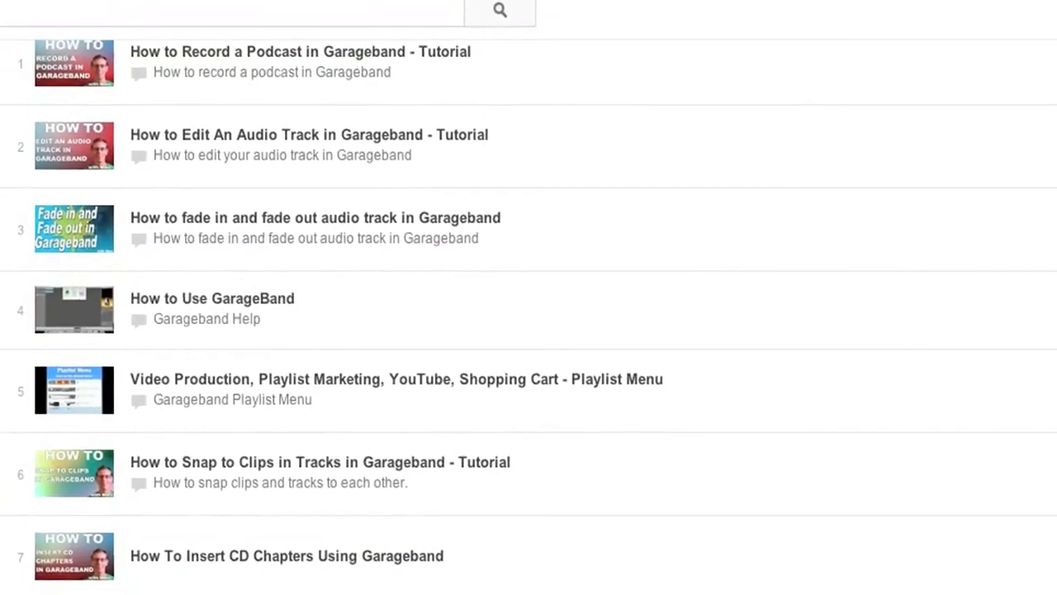
scroll("down", 3)
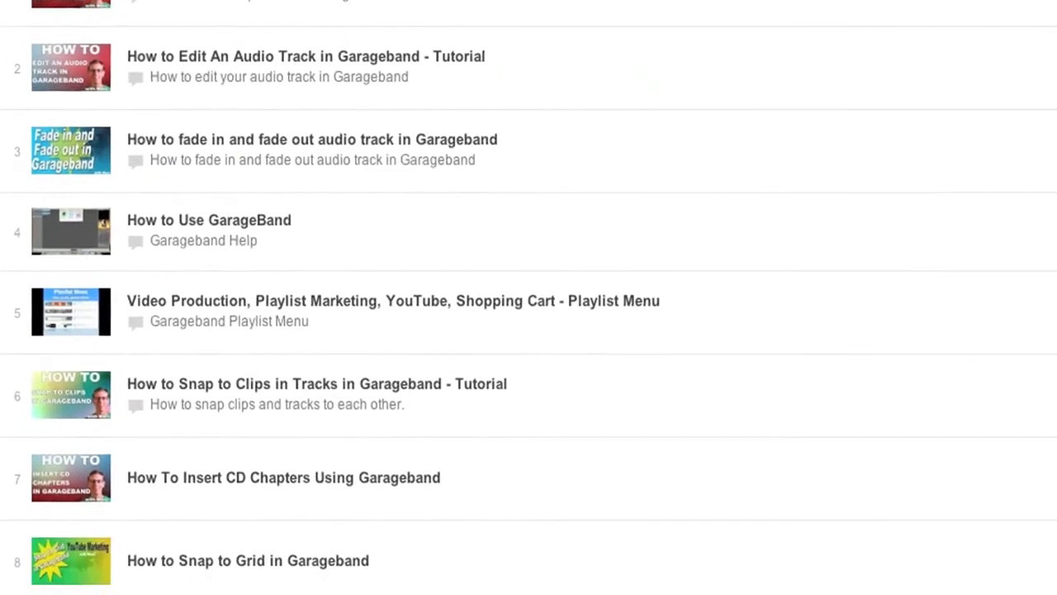